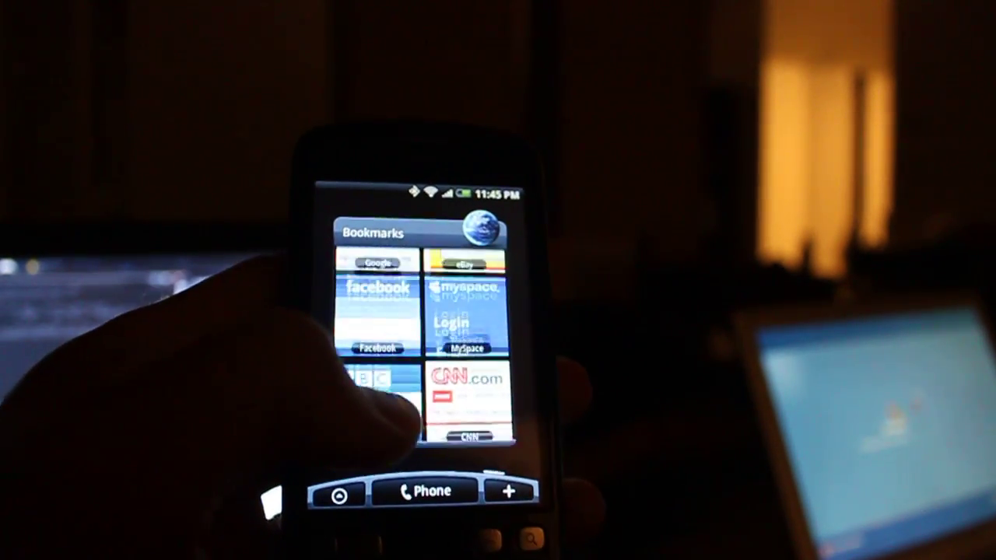
scroll("down", 3)
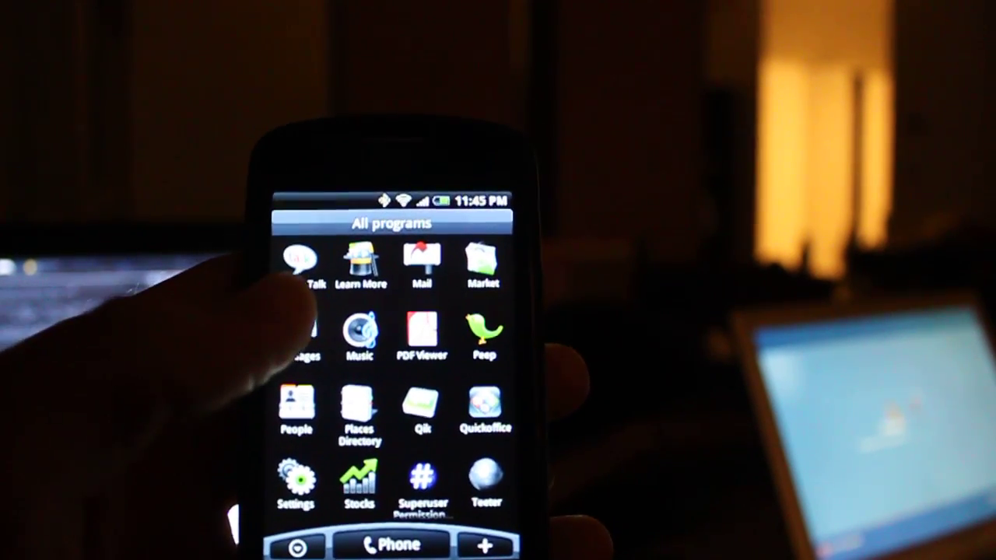
scroll("down", 3)
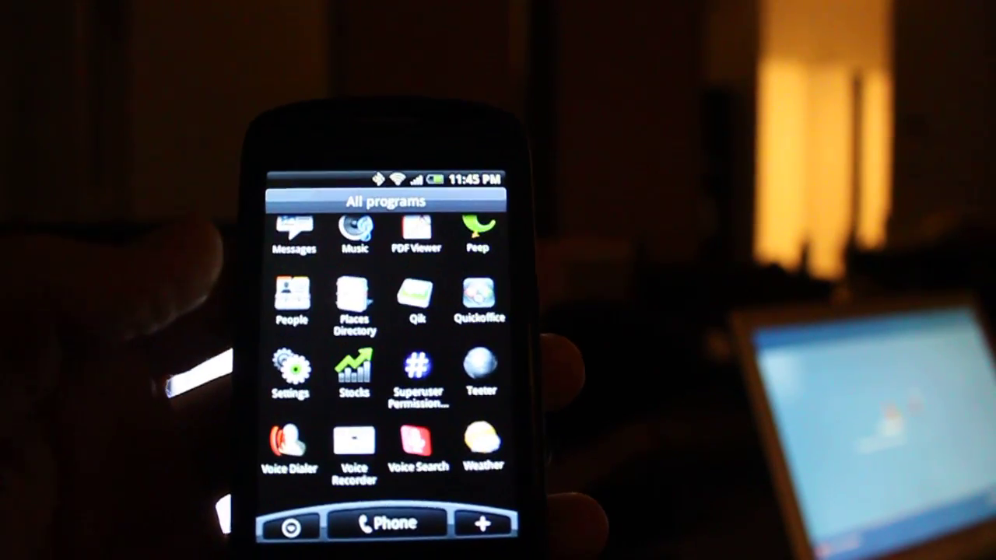
scroll("down", 3)
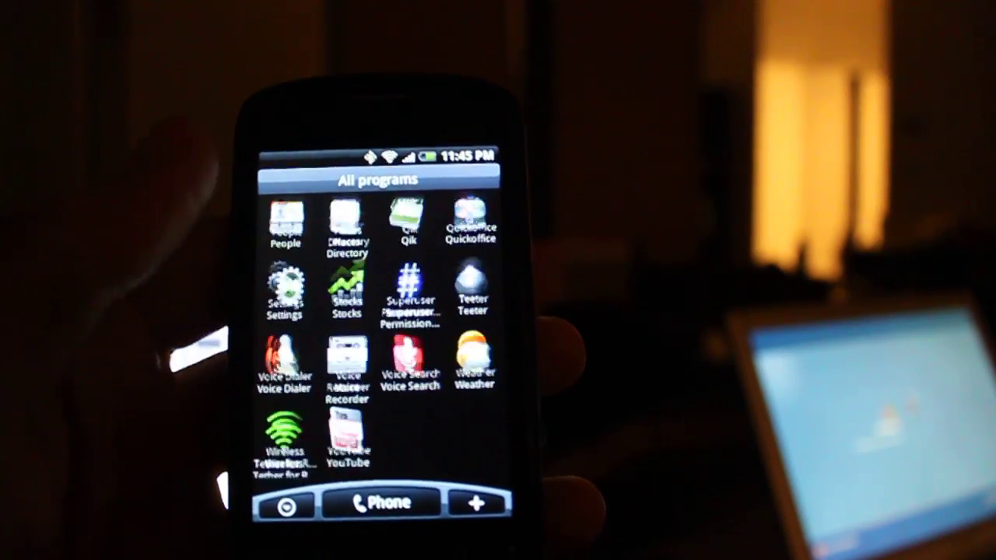